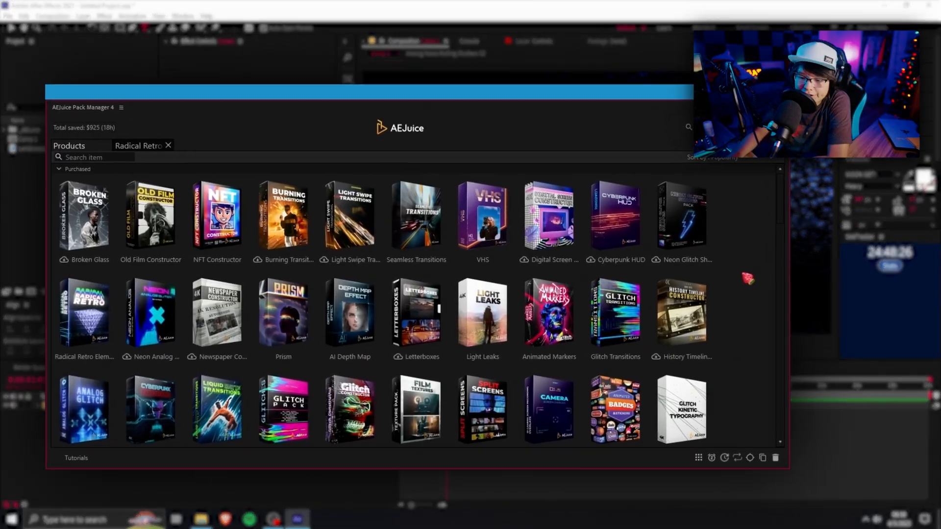
- Browse the Purchased products grid and open the Podcast Visualizer pack with its 16 templates
scroll("down", 3)
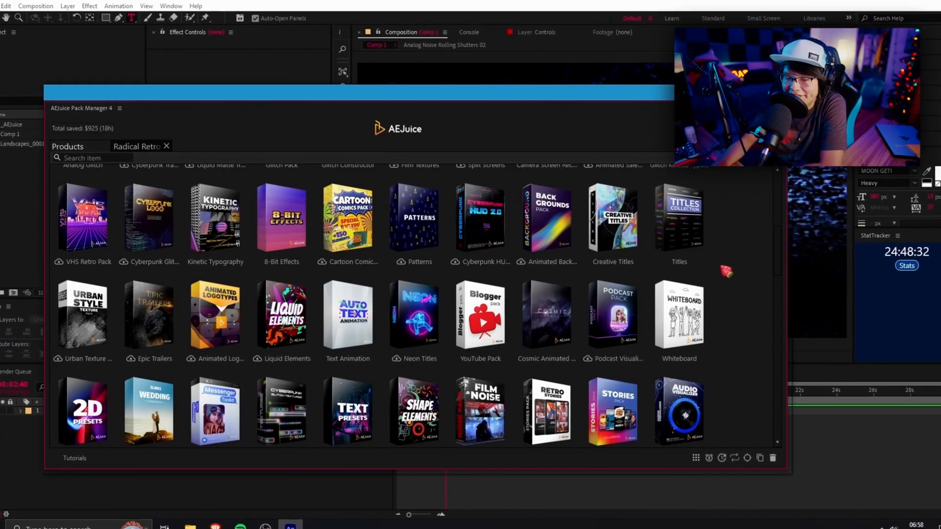
scroll("down", 3)
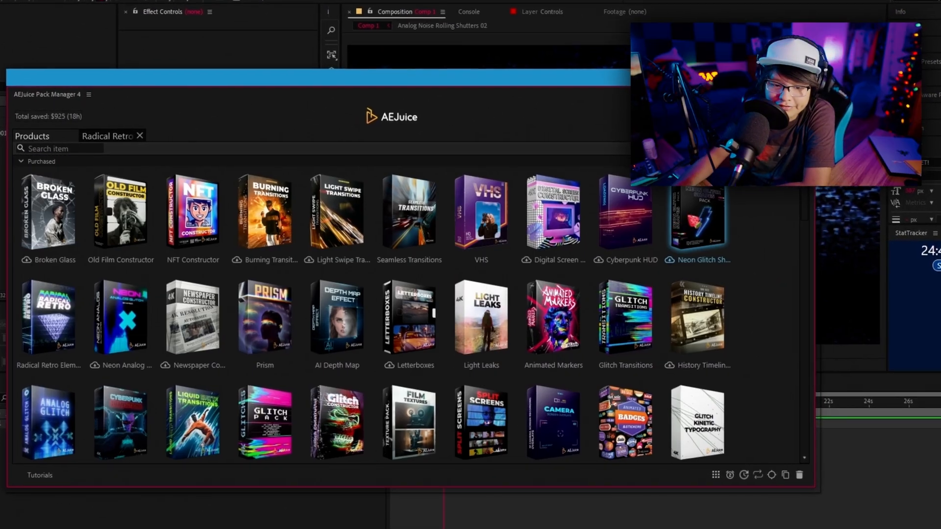
scroll("down", 3)
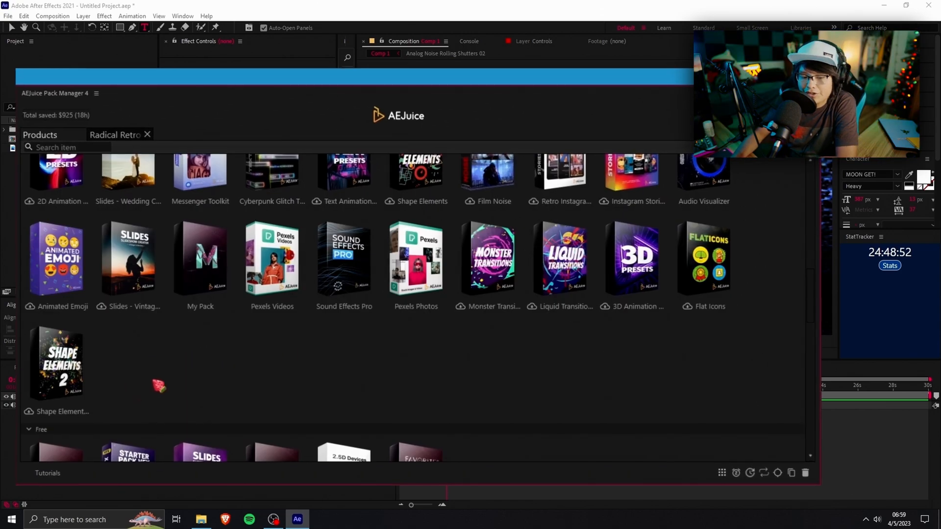
scroll("up", 3)
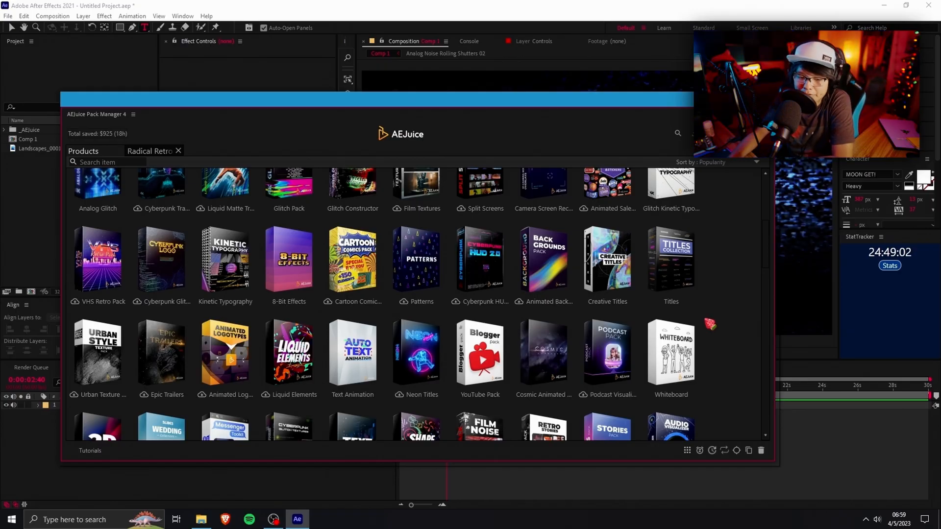
scroll("up", 3)
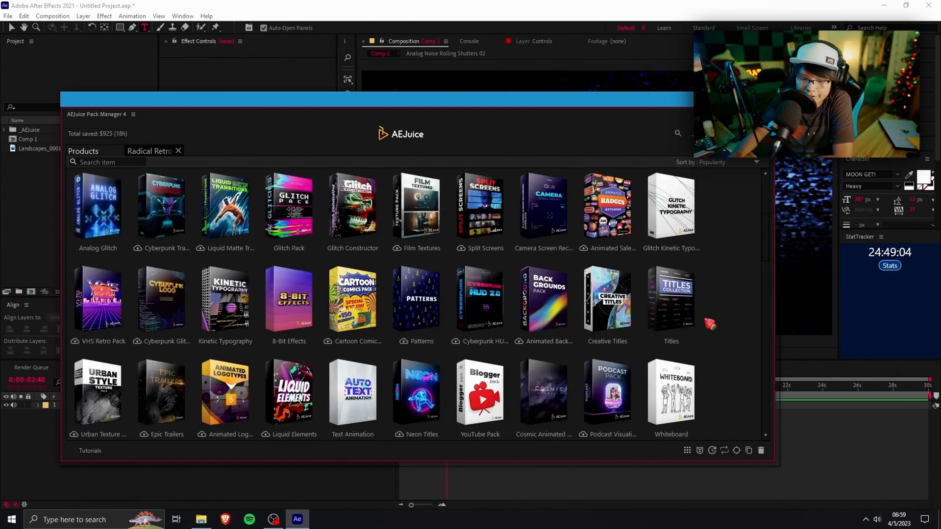
scroll("down", 3)
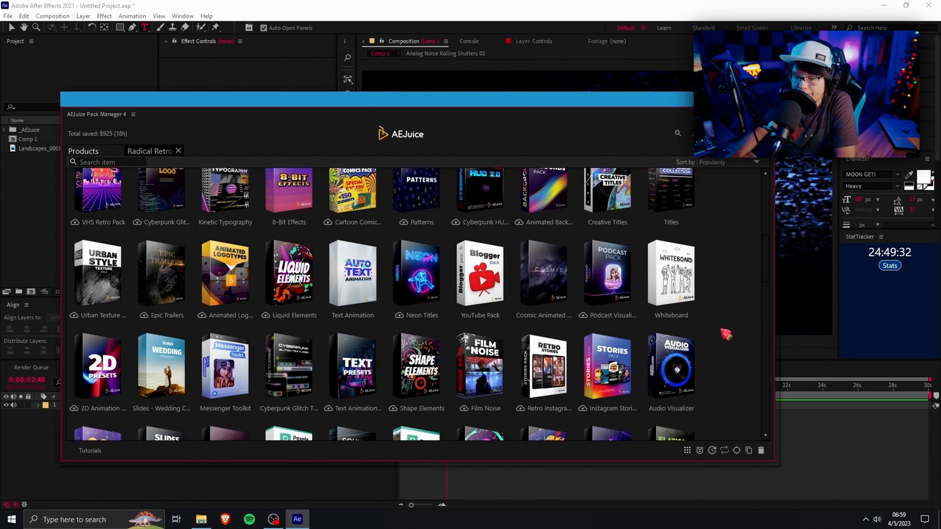
left_click(607, 273)
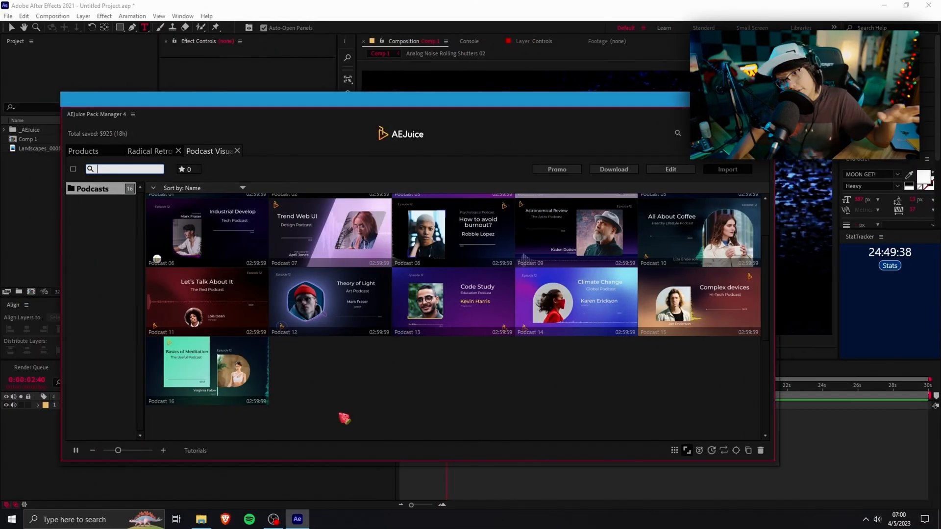
- Scroll the Podcasts list to locate Podcast 09, Astronomical Review, for import
scroll("up", 3)
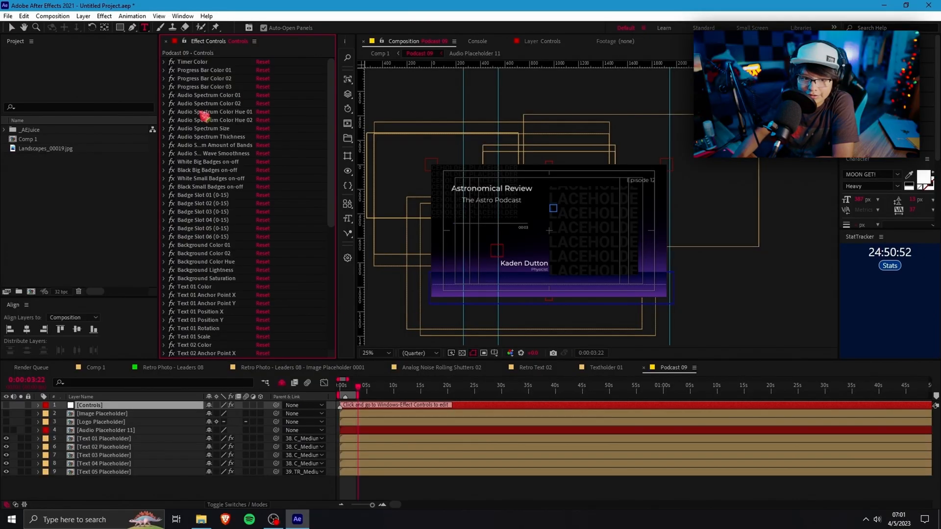
- Expand Background Color Hue in Effect Controls and adjust its Angle to turn the background golden
left_click(373, 353)
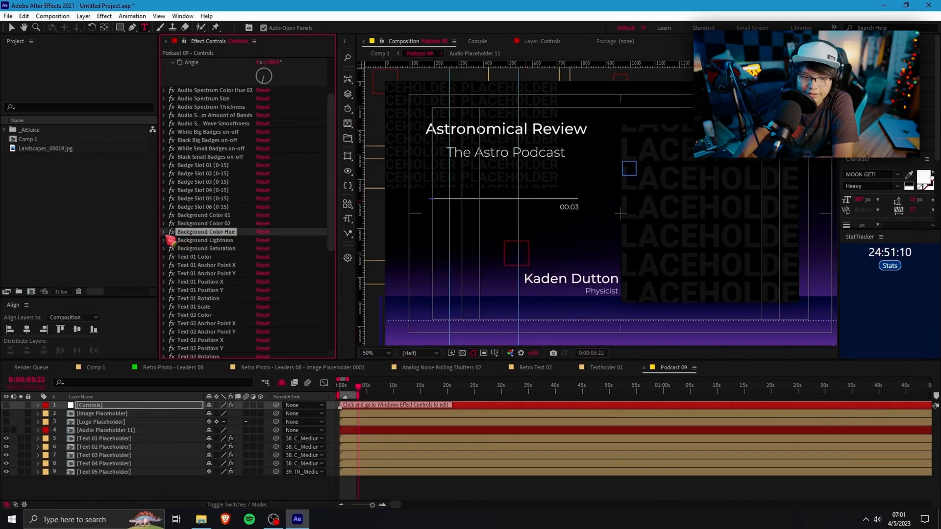
left_click(163, 231)
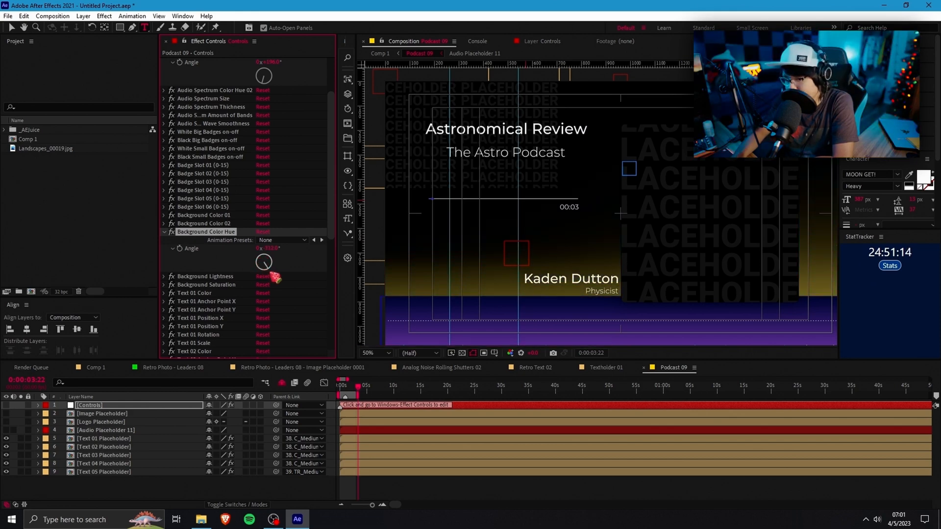
scroll("down", 3)
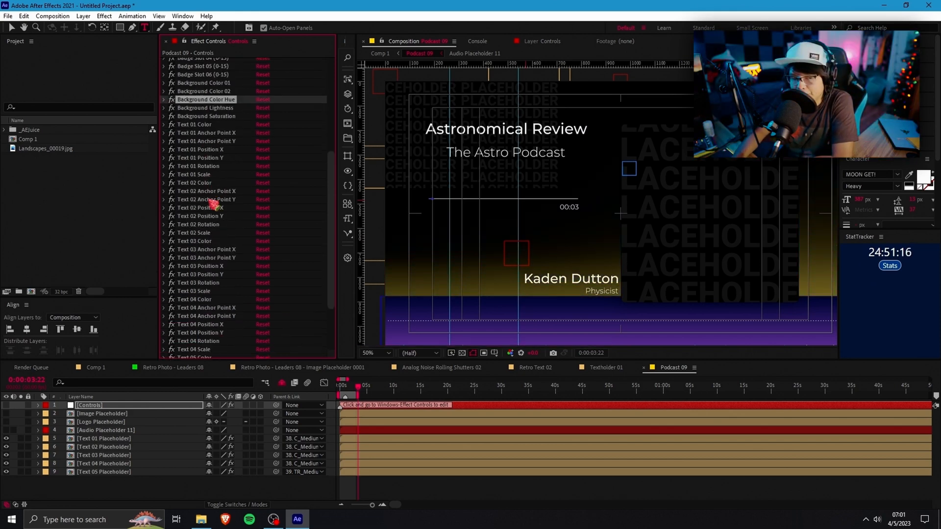
scroll("up", 3)
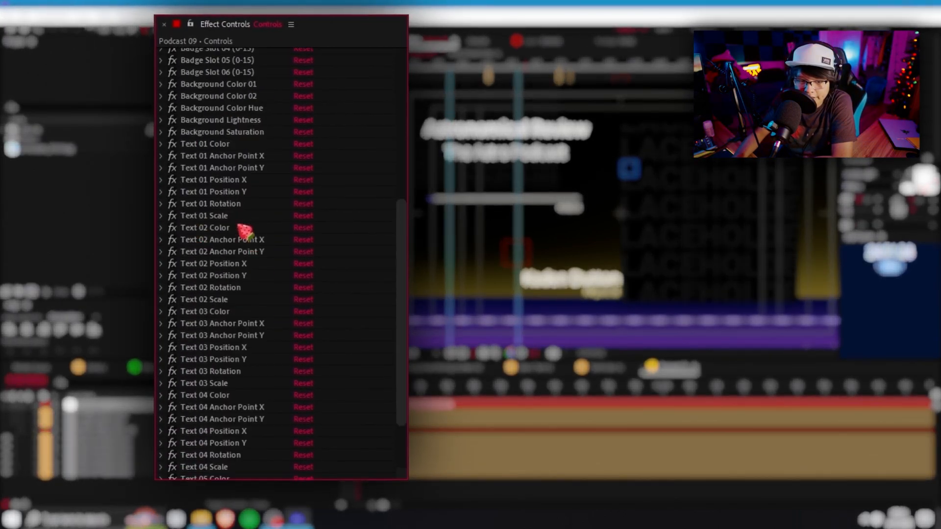
scroll("up", 3)
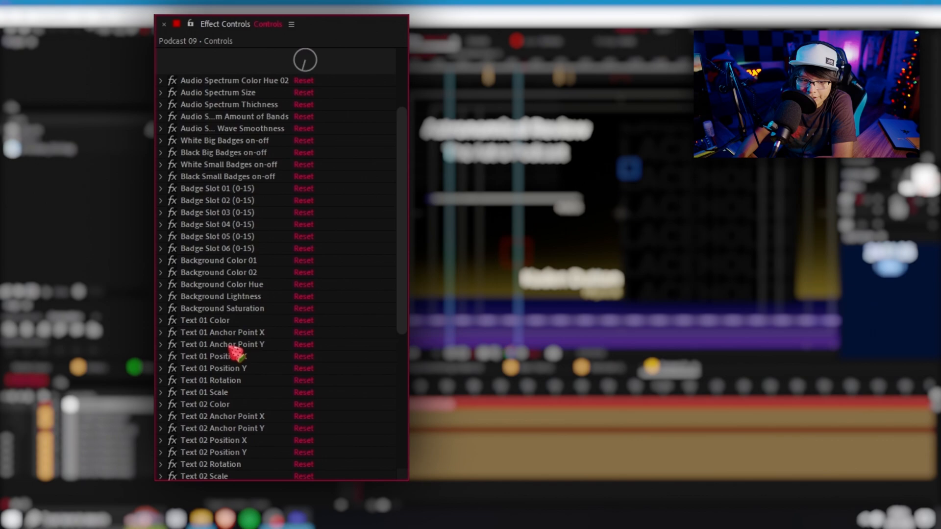